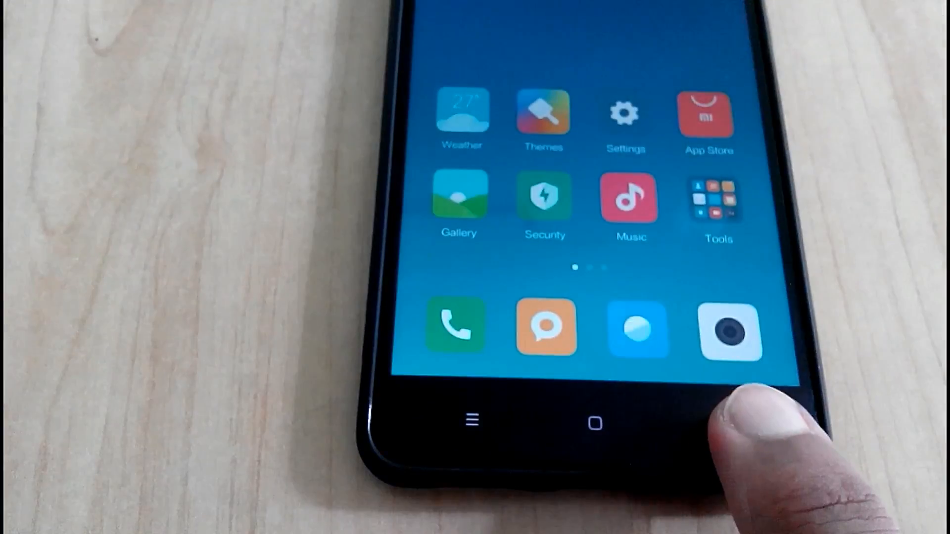
# Briefly visit the Music app, return home and enter the App Vault screen
pyautogui.click(630, 196)
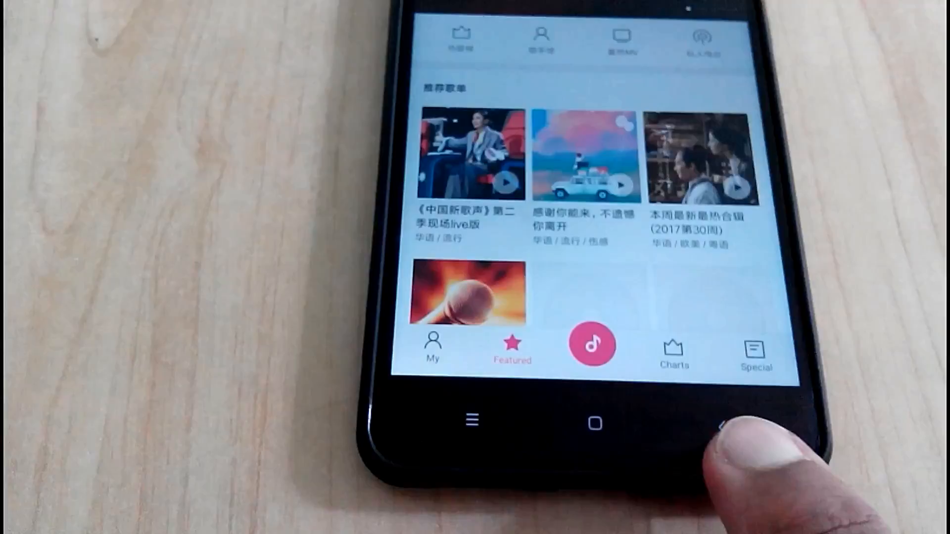
pyautogui.click(594, 422)
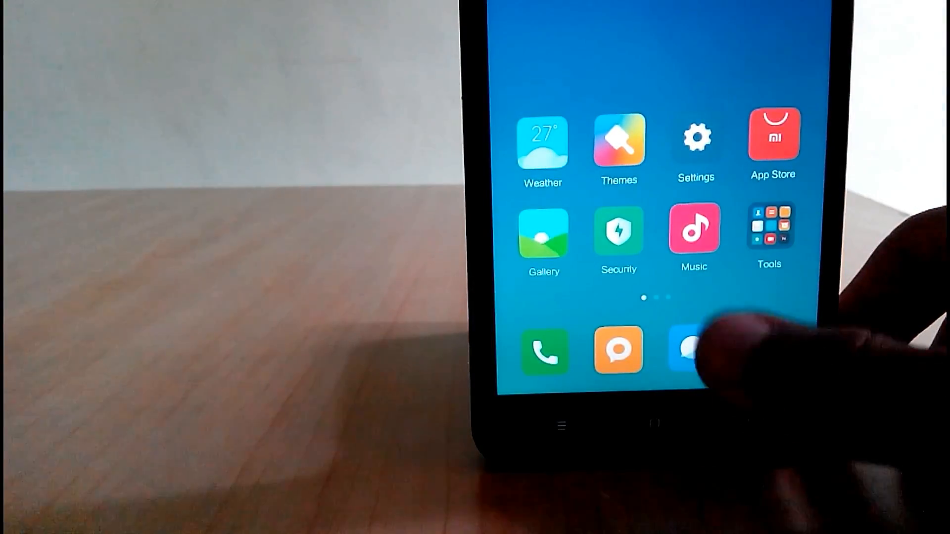
pyautogui.click(692, 232)
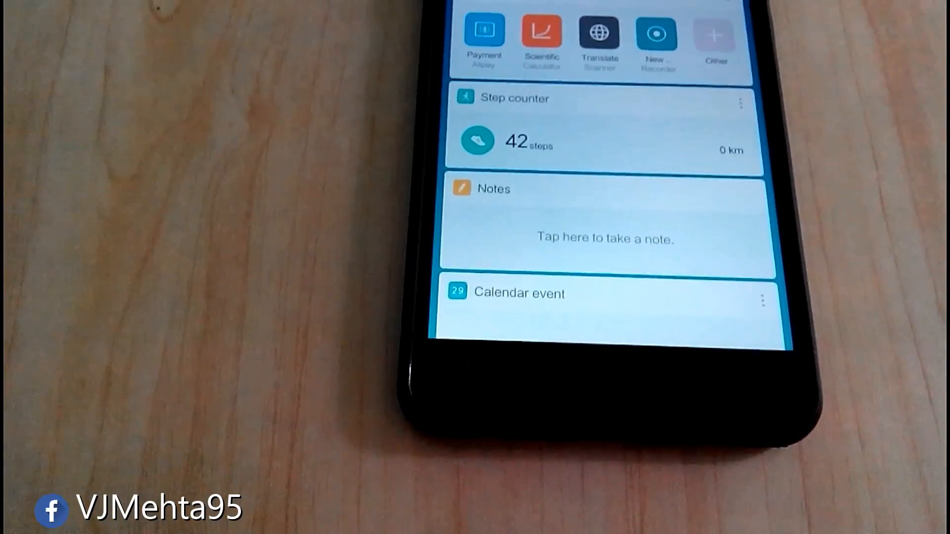
# Browse the App Vault cards — shortcuts, step counter, notes, calendar and trips
pyautogui.scroll(-3)
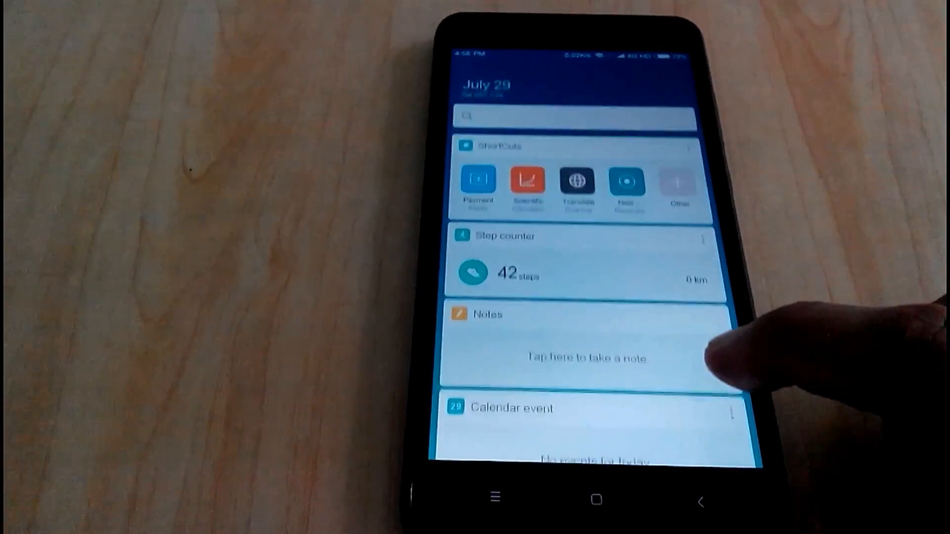
pyautogui.scroll(3)
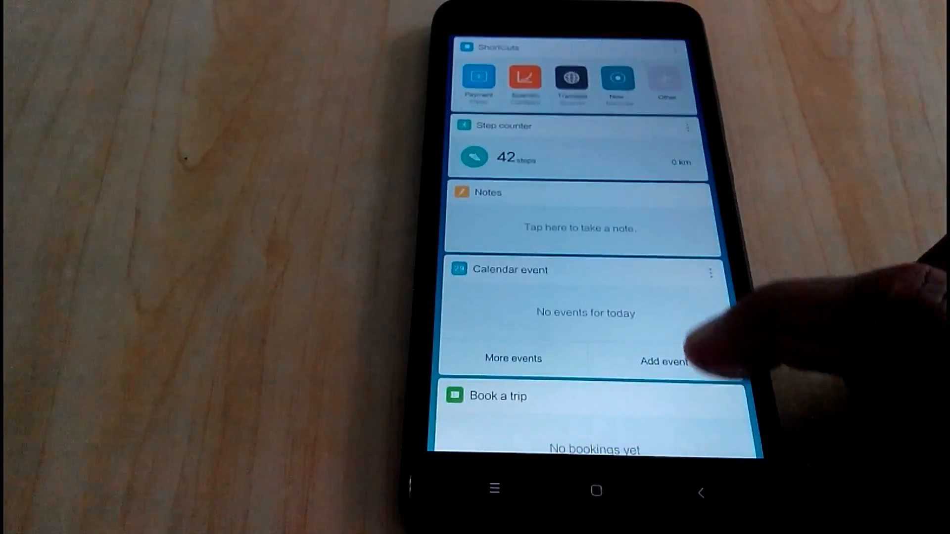
pyautogui.scroll(-3)
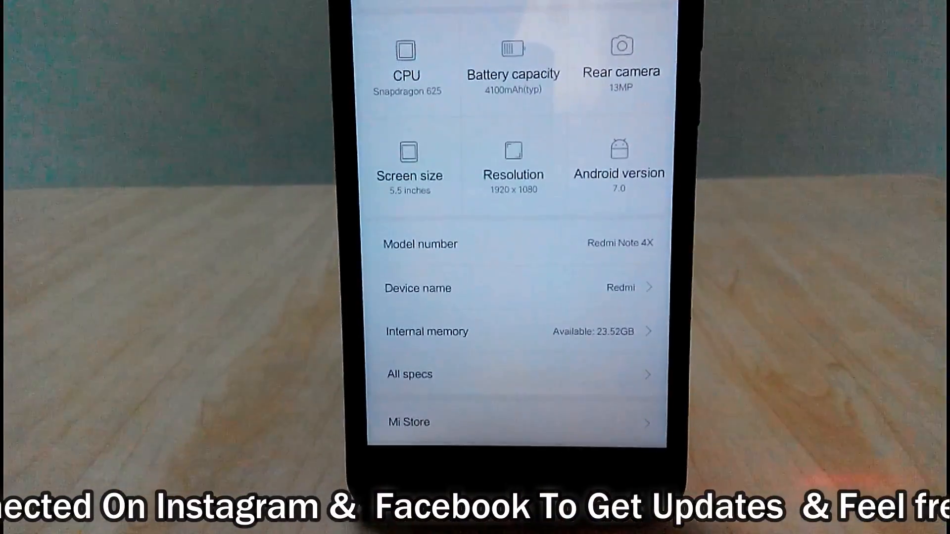
# Show All specs for the Redmi Note 4X and browse the hardware and software list
pyautogui.scroll(3)
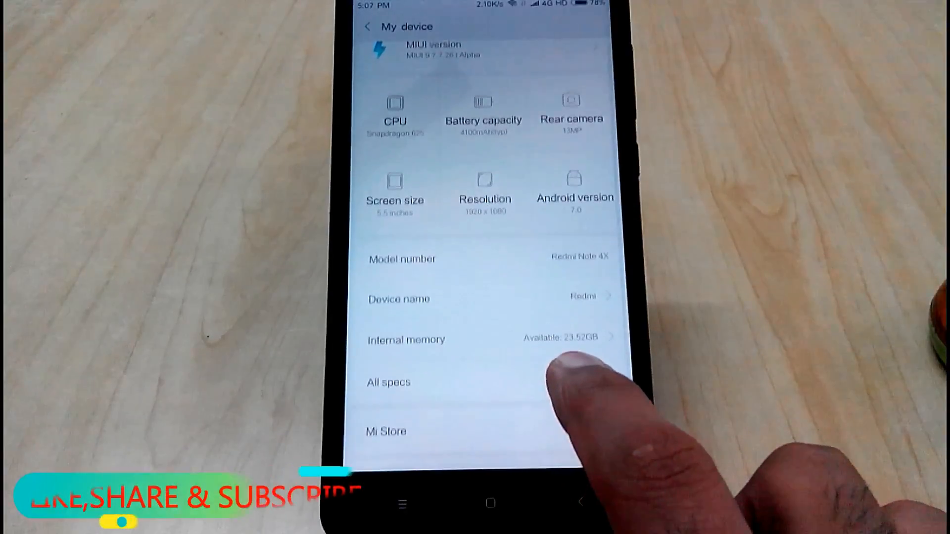
pyautogui.click(388, 382)
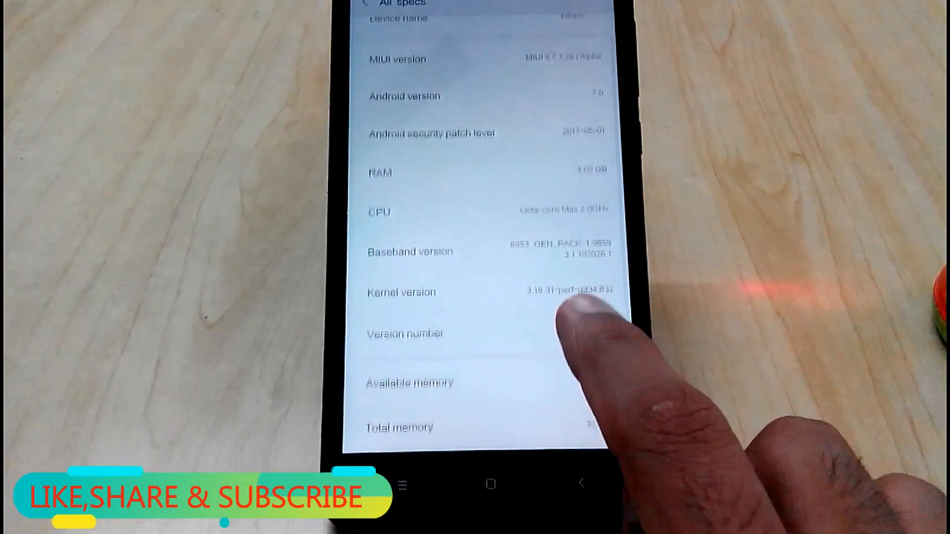
pyautogui.scroll(3)
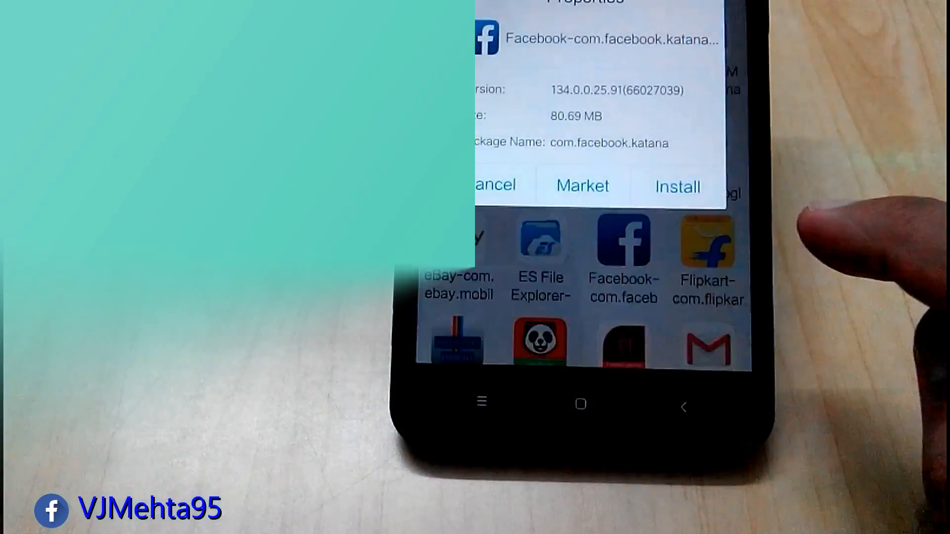
# Install the Facebook APK (version 134.0.0.25.91, 80.69 MB) from its Properties dialog
pyautogui.click(676, 187)
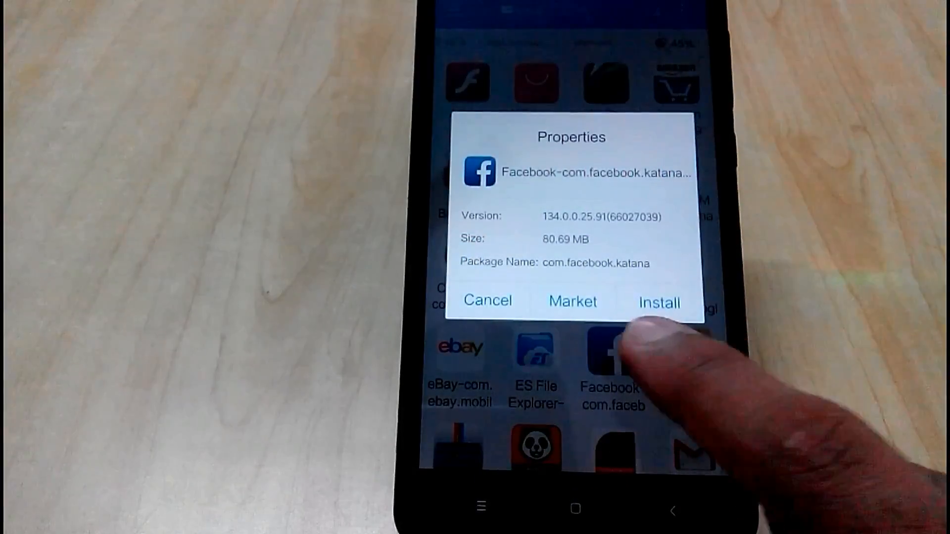
pyautogui.click(659, 302)
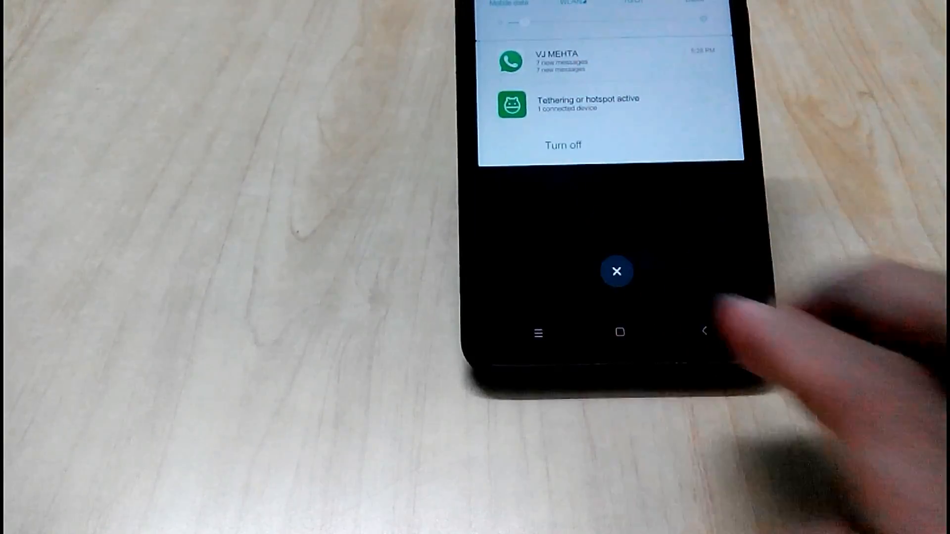
# Expand the WhatsApp notification and reply 'Hii' directly from the shade
pyautogui.click(573, 61)
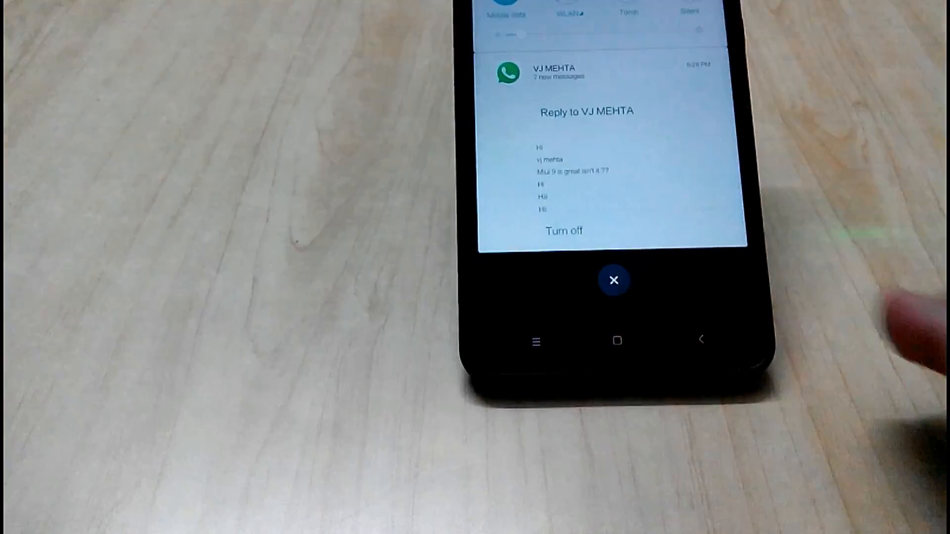
pyautogui.click(614, 280)
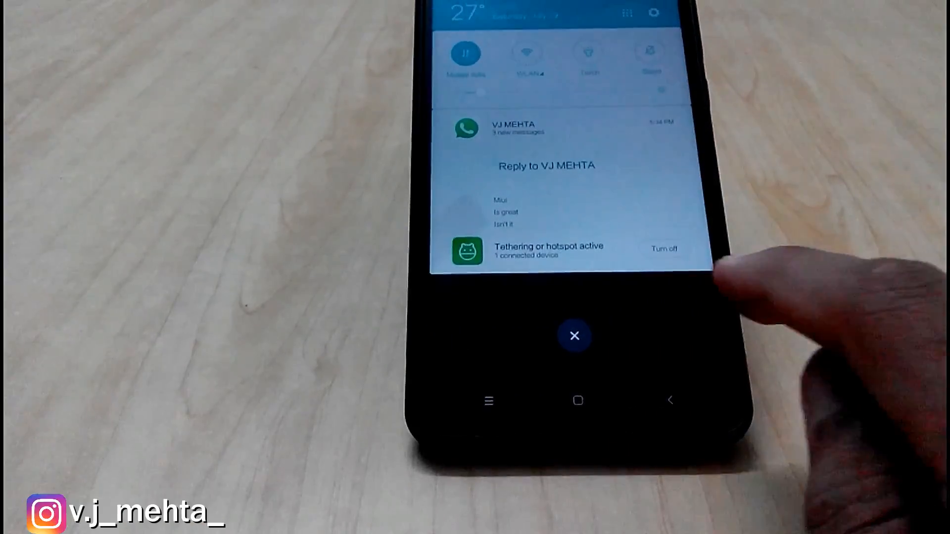
pyautogui.click(545, 165)
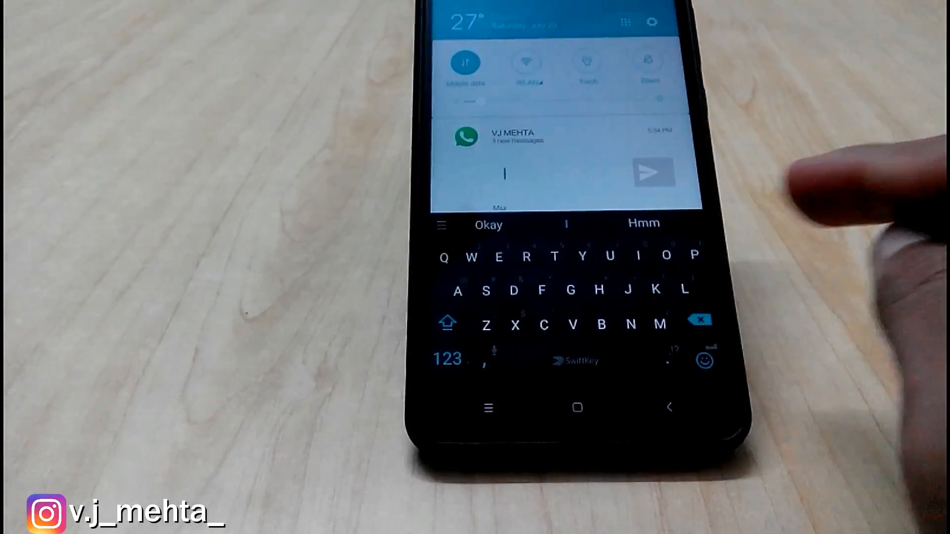
pyautogui.write('Hii')
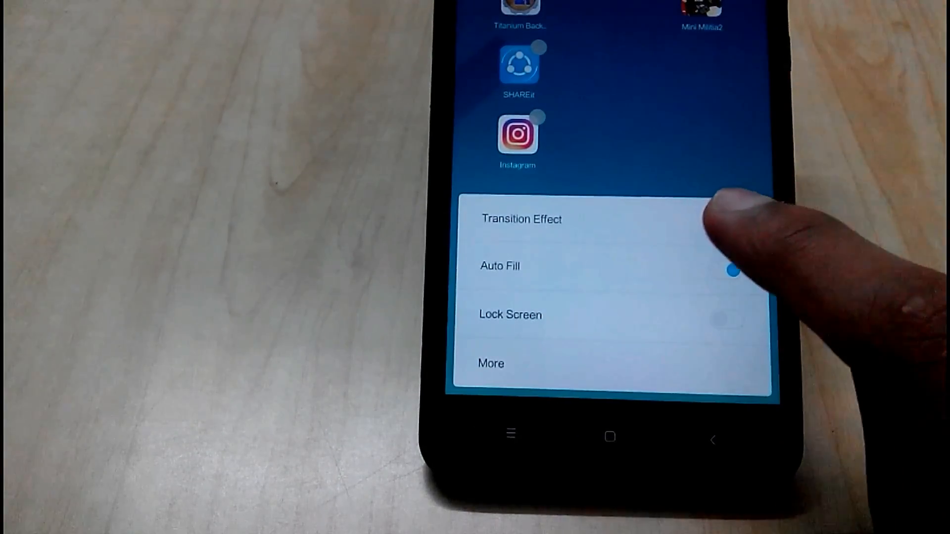
# Switch on the Lock Screen toggle in the home screen settings sheet
pyautogui.click(521, 219)
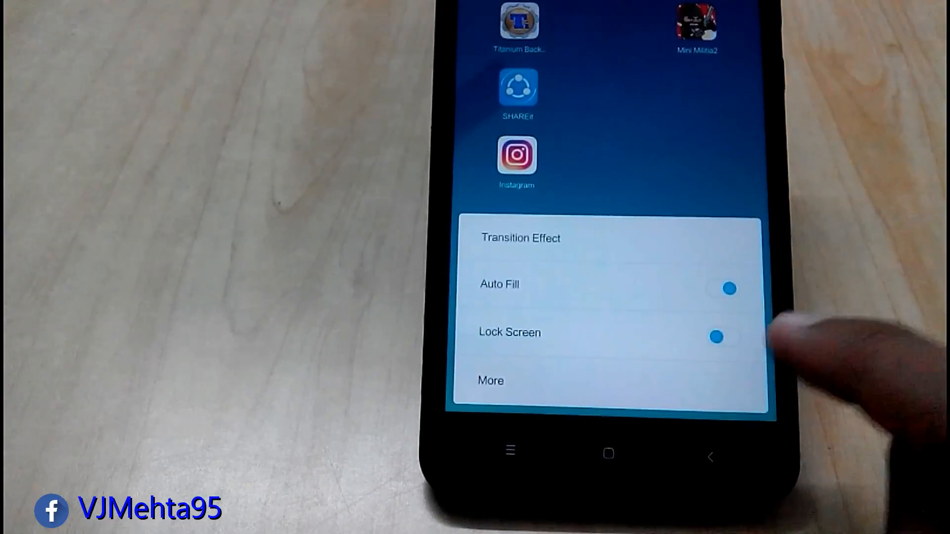
pyautogui.click(491, 380)
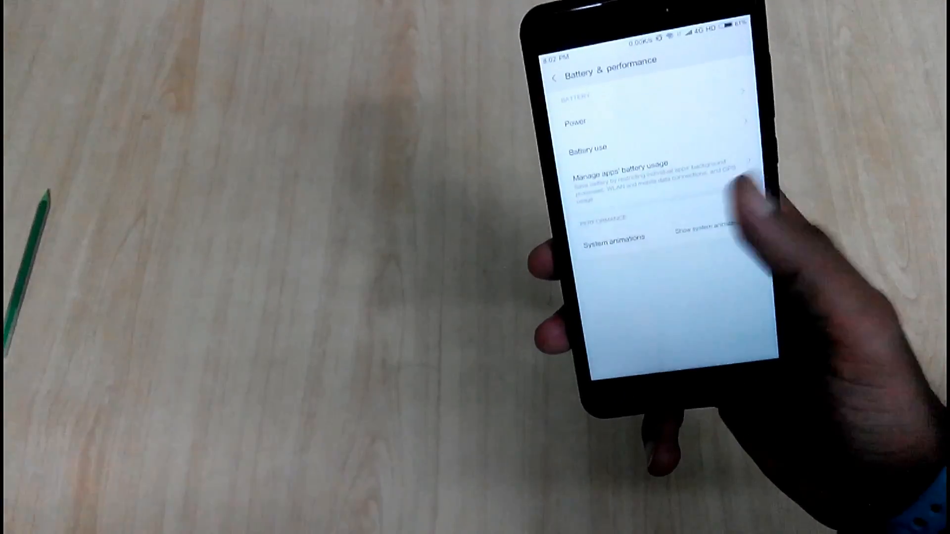
# Enter Manage apps' battery usage from Battery & performance
pyautogui.click(617, 169)
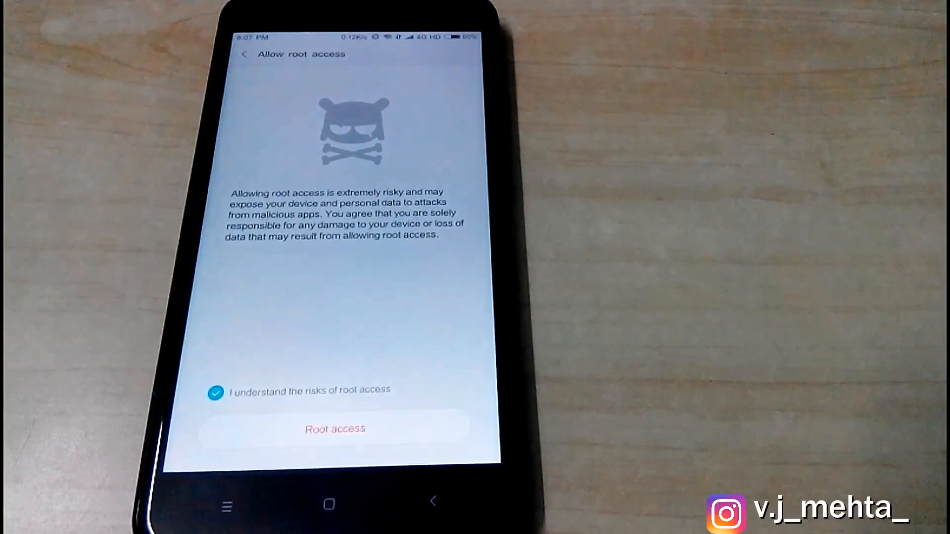
# Request Root access and receive the 'not supported in this version' error
pyautogui.click(335, 428)
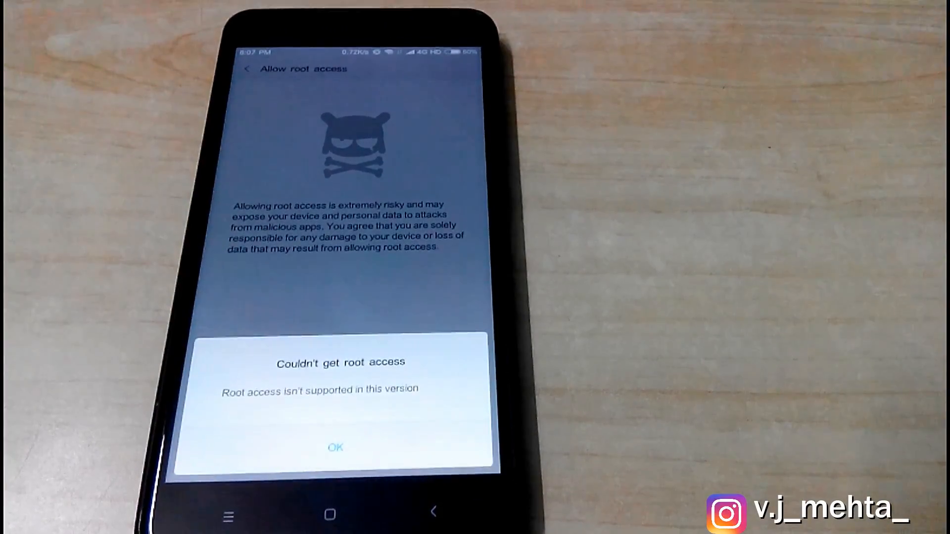